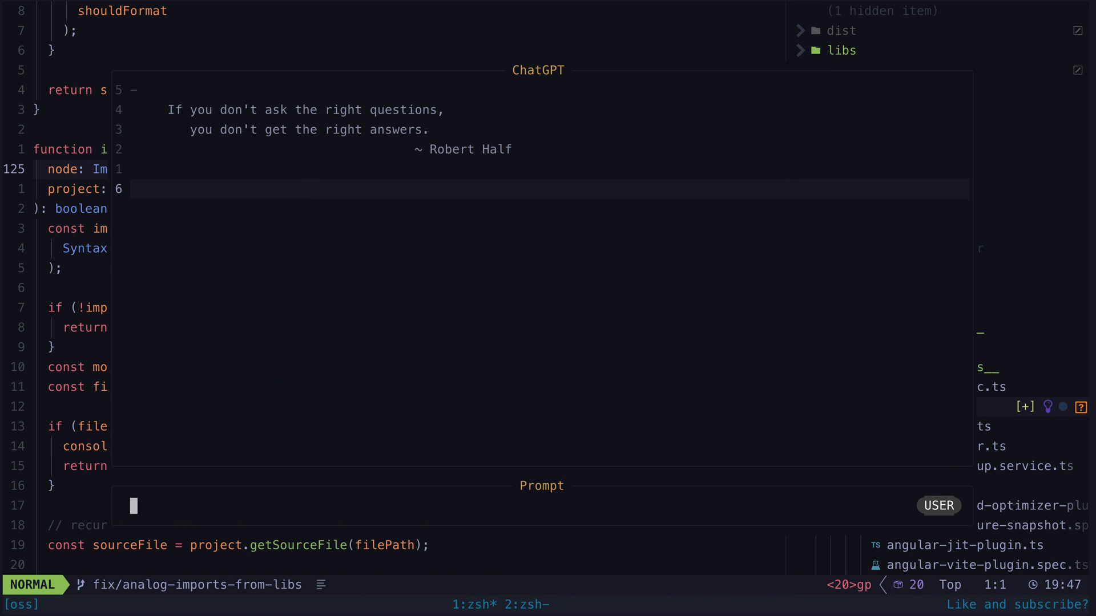
Step: Dismiss the ChatGPT and note-title prompts, open keymaps.lua and revert the stray 'j' insertion
{"action": "type", "text": "example of getting t"}
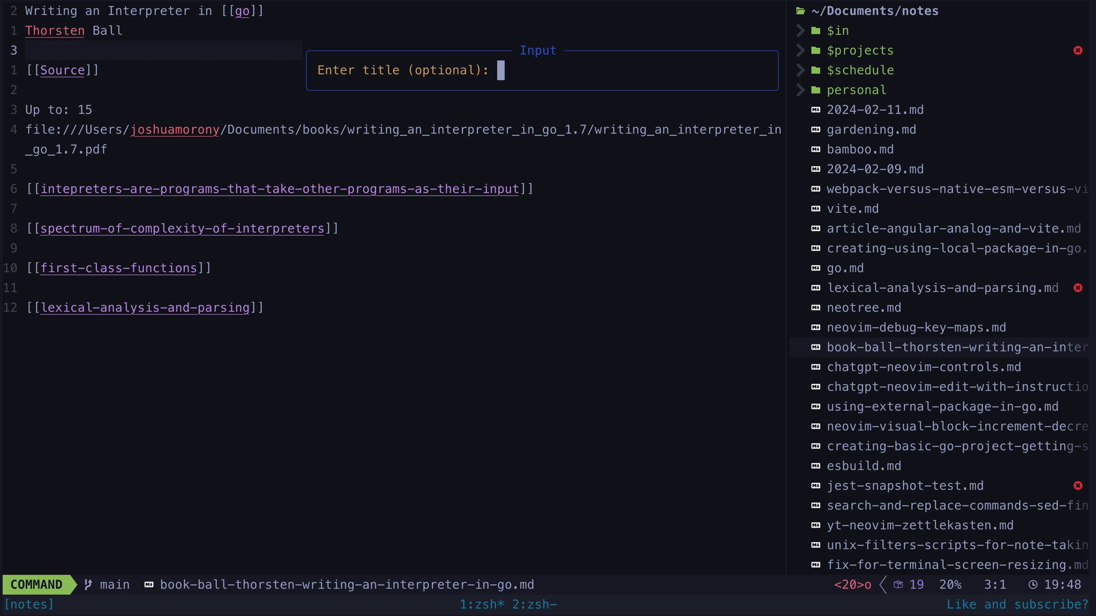
{"action": "key", "text": "Return"}
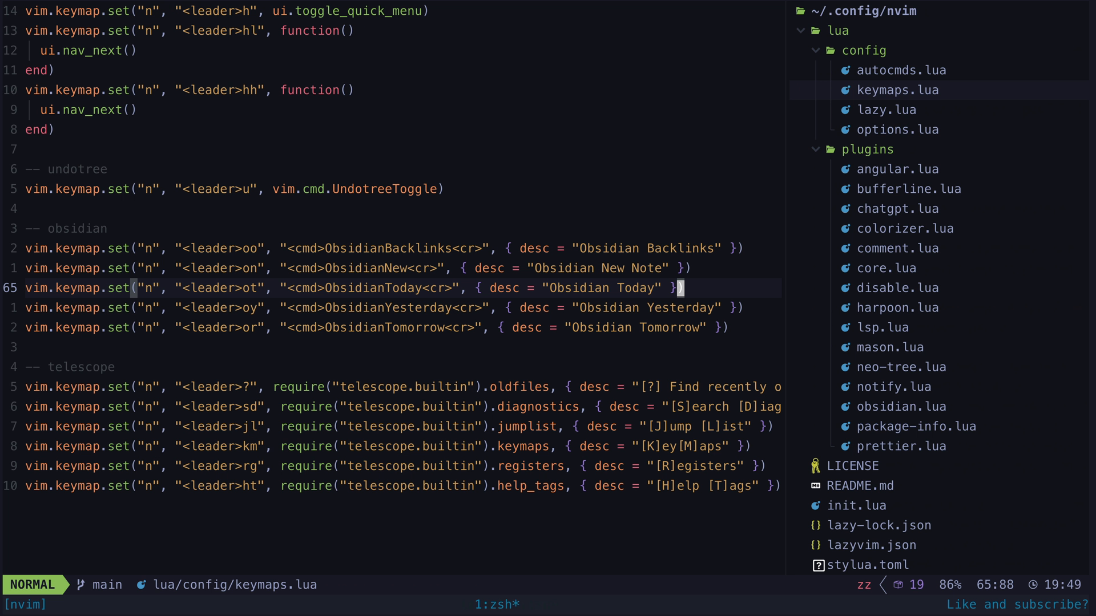
{"action": "type", "text": "j"}
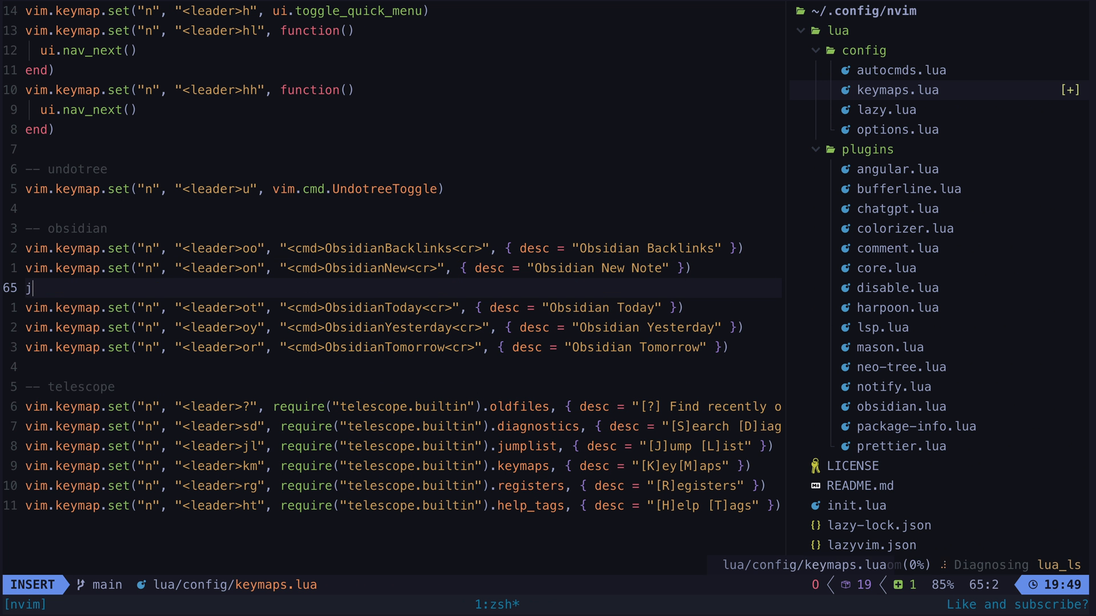
{"action": "key", "text": "Escape"}
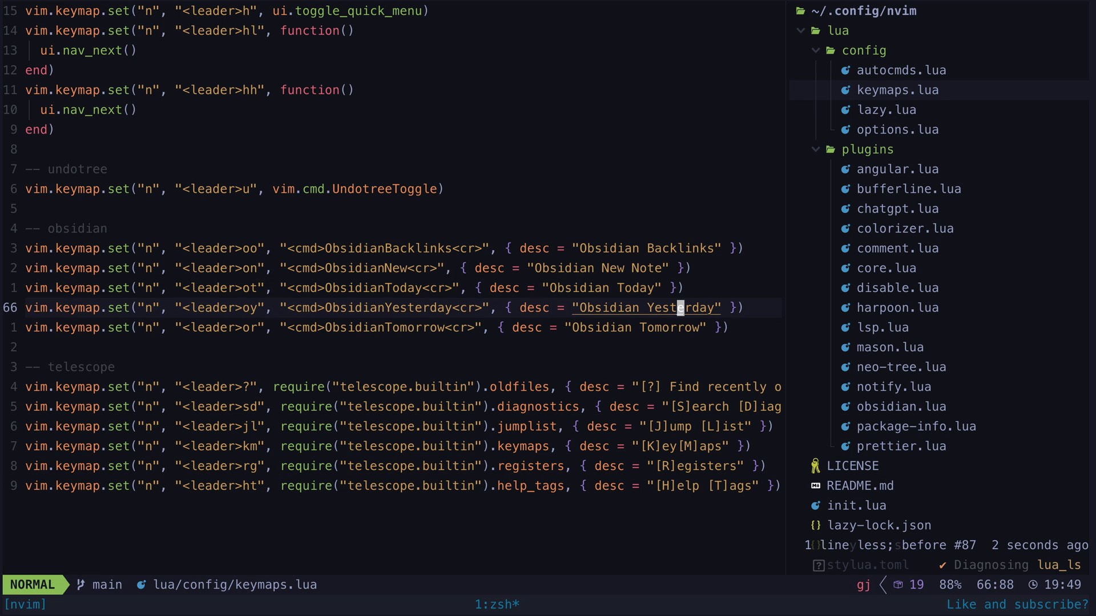
{"action": "key", "text": "G"}
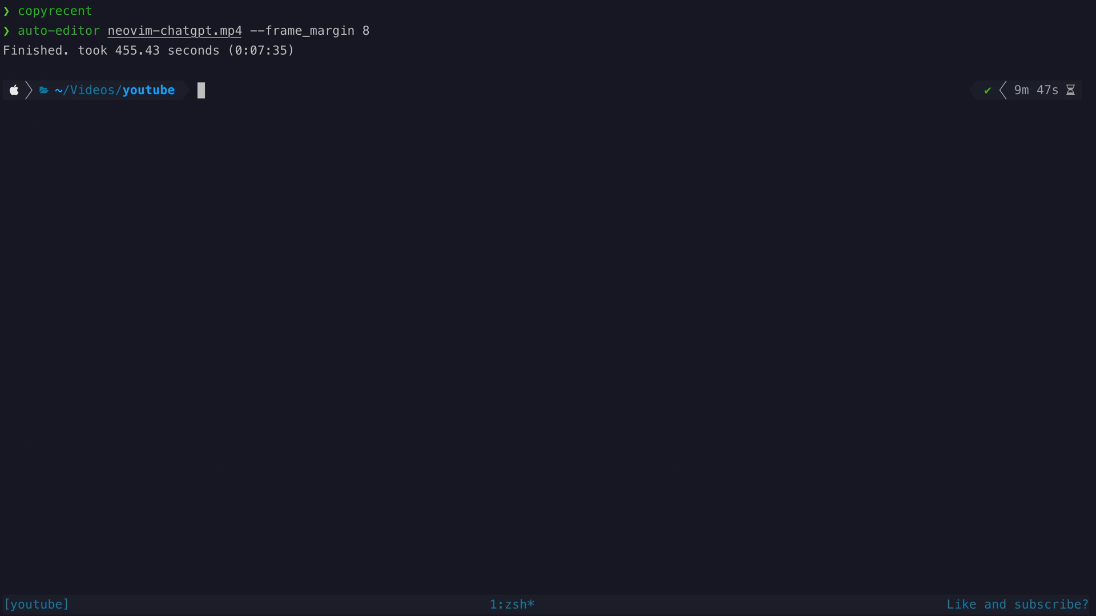
Step: Clear the terminal and enter auto-editor neovim-chatgpt.mp4 --frame_margin 8 at the prompt
{"action": "type", "text": "clear"}
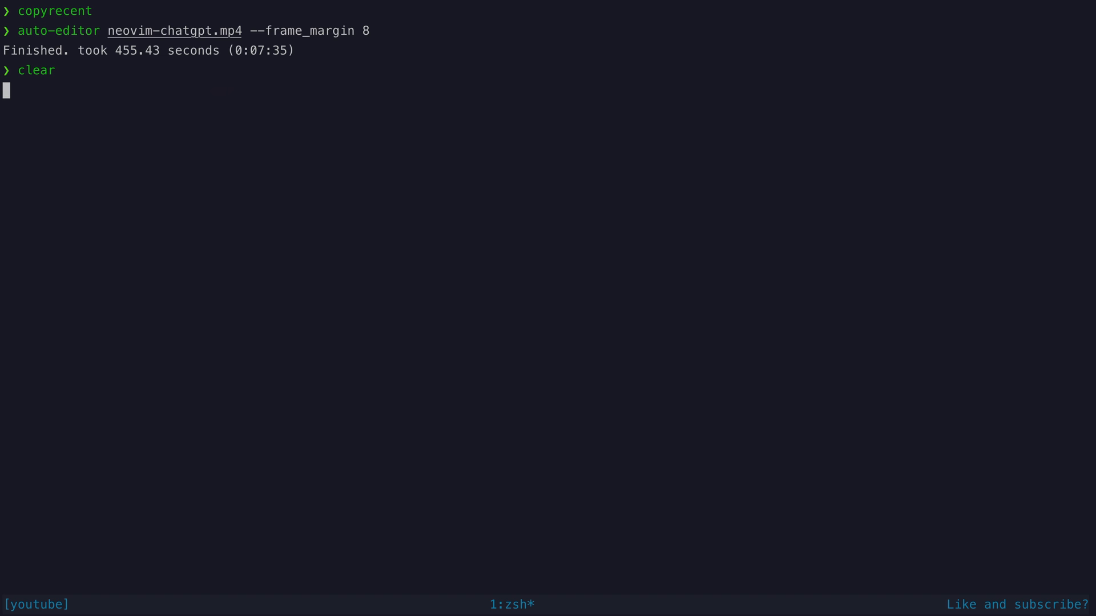
{"action": "type", "text": "autio"}
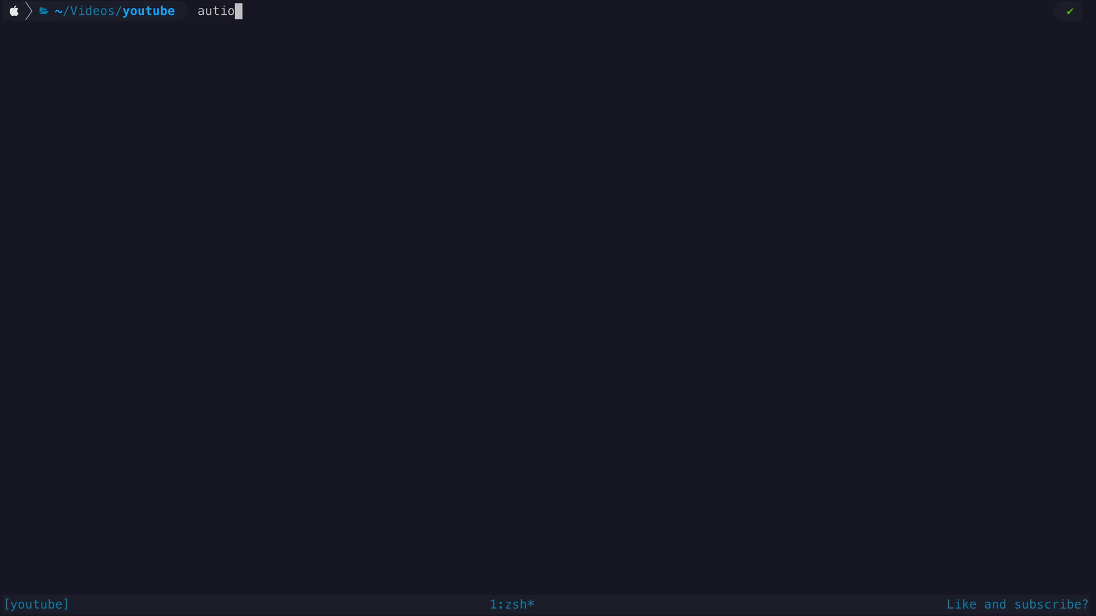
{"action": "type", "text": "-editor neovim-chatgpt.mp4 --frame_margin 8"}
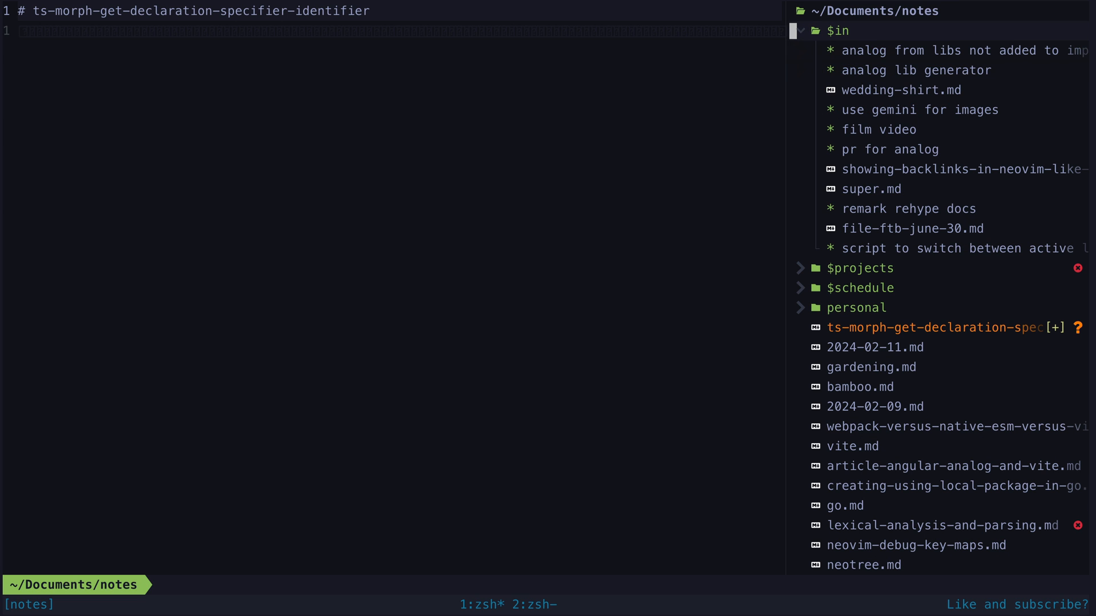
Step: Start a new note title beginning with 'rem' at Neovim's command-line prompt
{"action": "type", "text": "rem"}
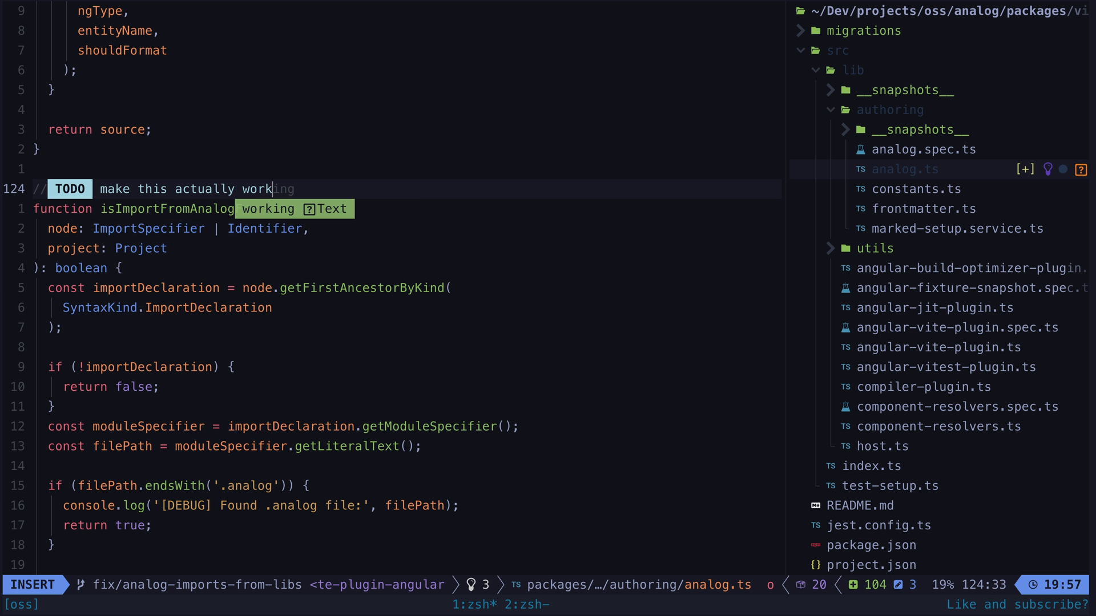
Step: Create the note 'totally great idea' in $in and begin its first line 'what if you just ma'
{"action": "key", "text": "Escape"}
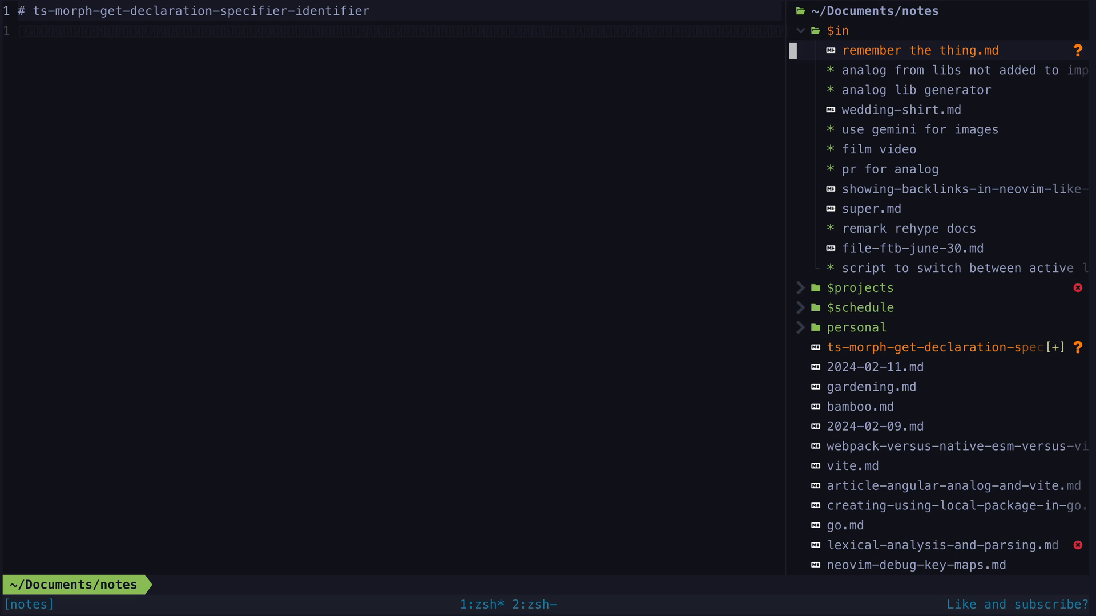
{"action": "type", "text": "totally great idea.md"}
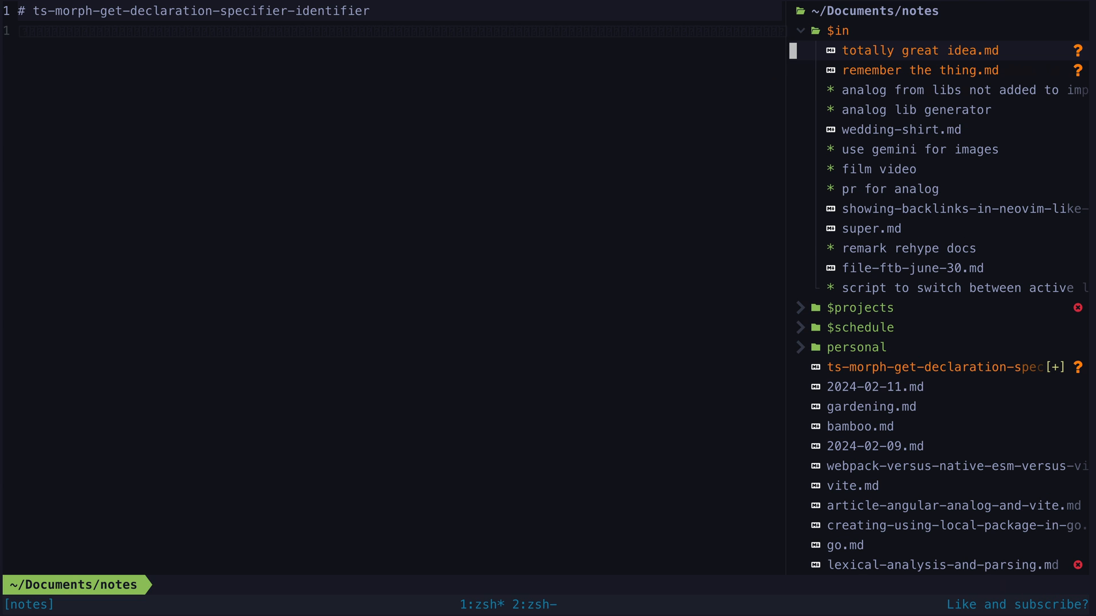
{"action": "type", "text": "what i"}
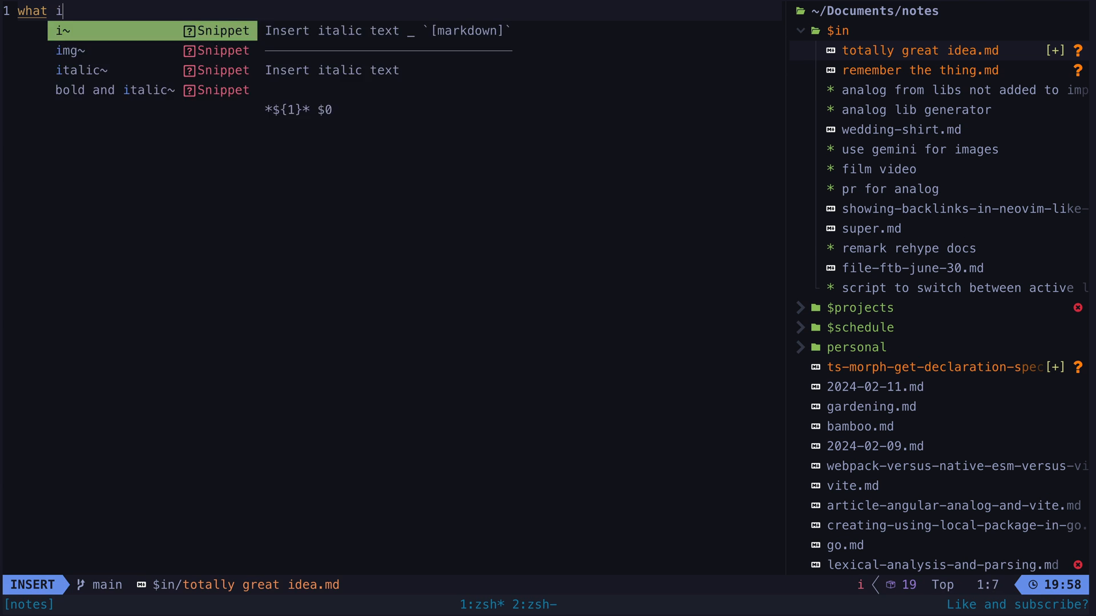
{"action": "type", "text": "f you just make everything way better"}
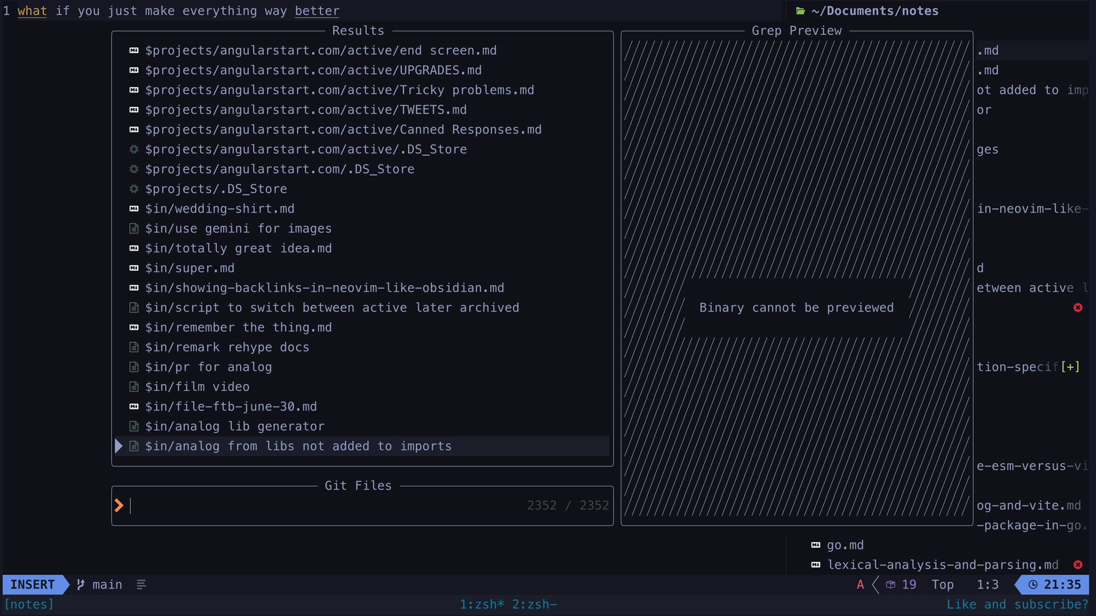
Step: Search Git files for 'go' and open go.md from the results
{"action": "type", "text": "go"}
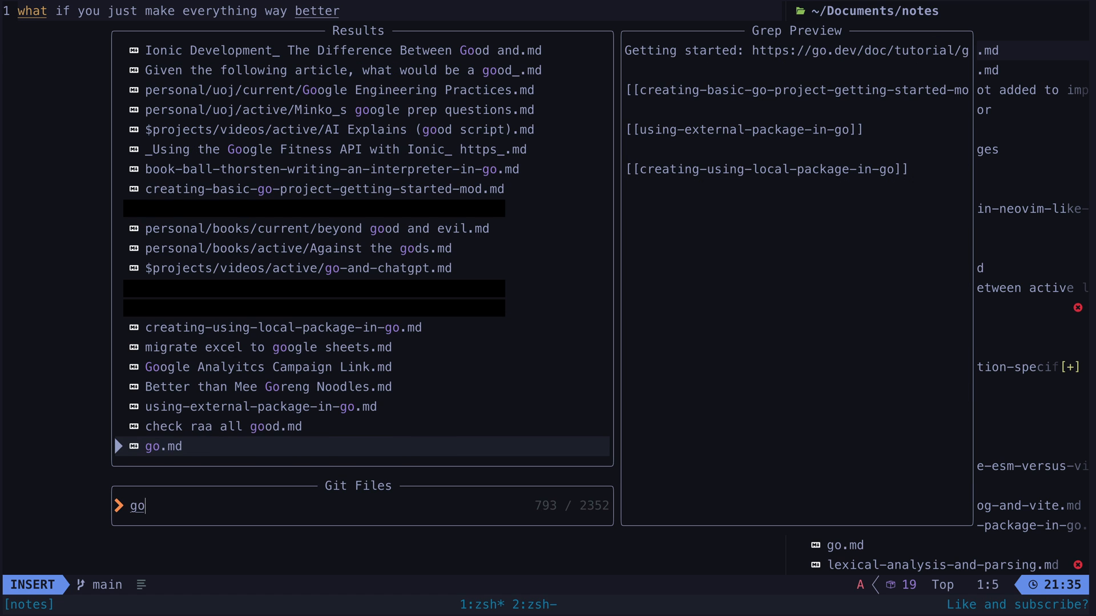
{"action": "key", "text": "Return"}
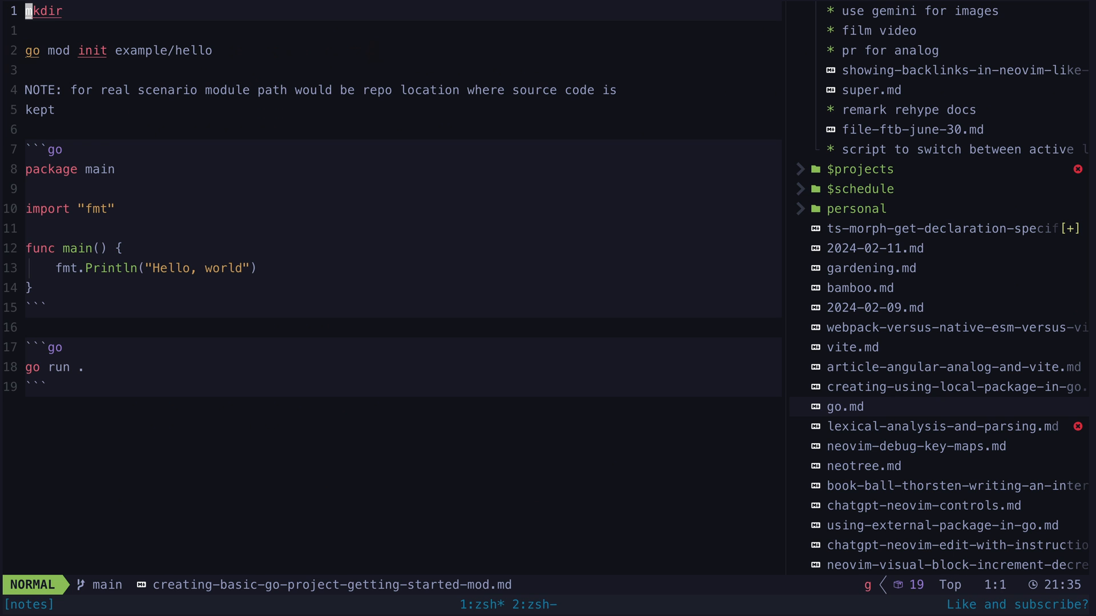
{"action": "scroll", "scroll_direction": "down", "scroll_amount": 3}
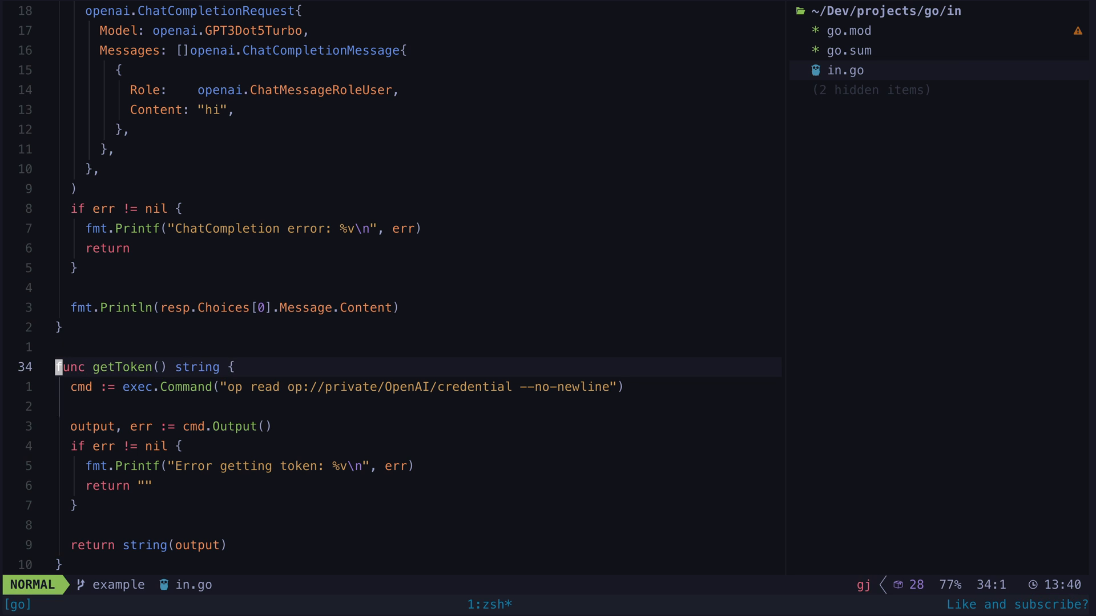
Step: Write 'ChatGPT' while composing the getToken function in in.go
{"action": "type", "text": "ChatGPT"}
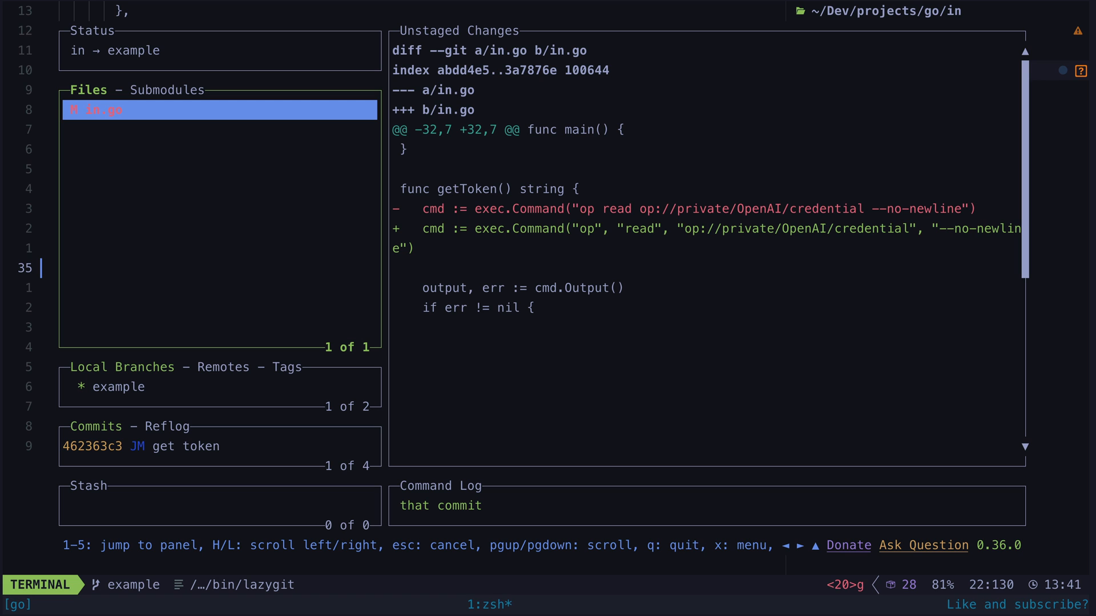
Step: Inspect the unstaged in.go diff for the split op command in lazygit
{"action": "key", "text": "d"}
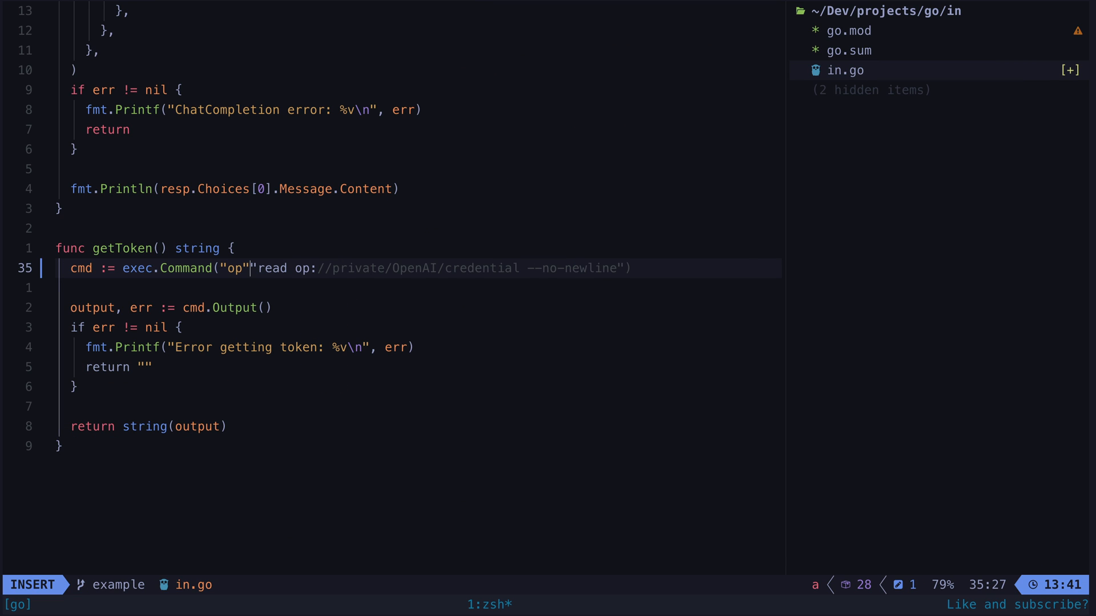
Step: Finish editing exec.Command so op, read, the credential path and --no-newline are separate arguments
{"action": "key", "text": "Escape"}
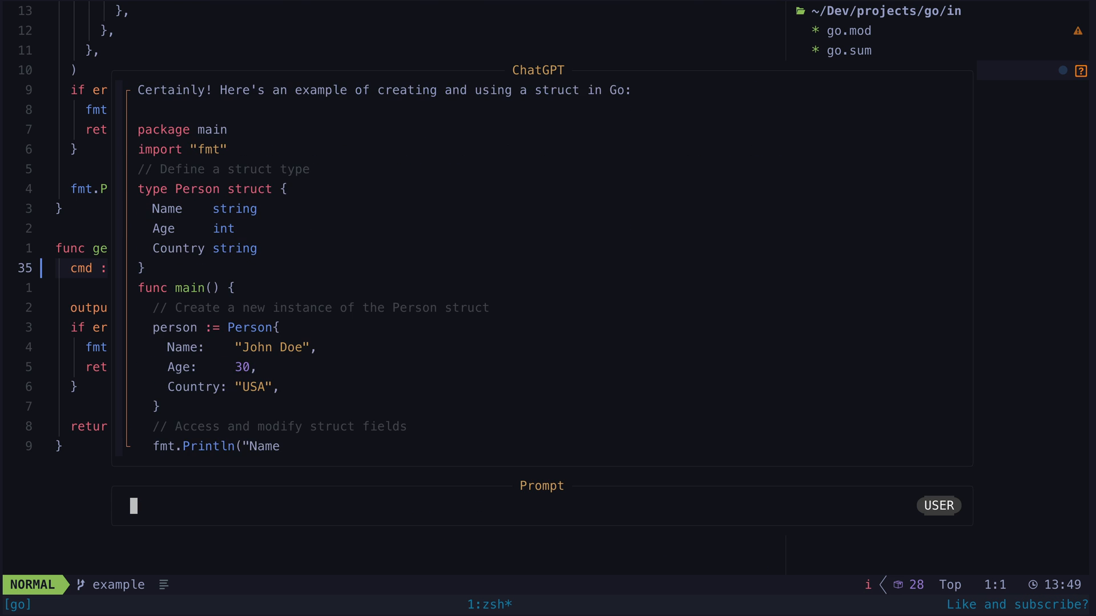
Step: Show ChatGPT's answer in a split and declare type Note struct with Title and Body string fields
{"action": "key", "text": ":"}
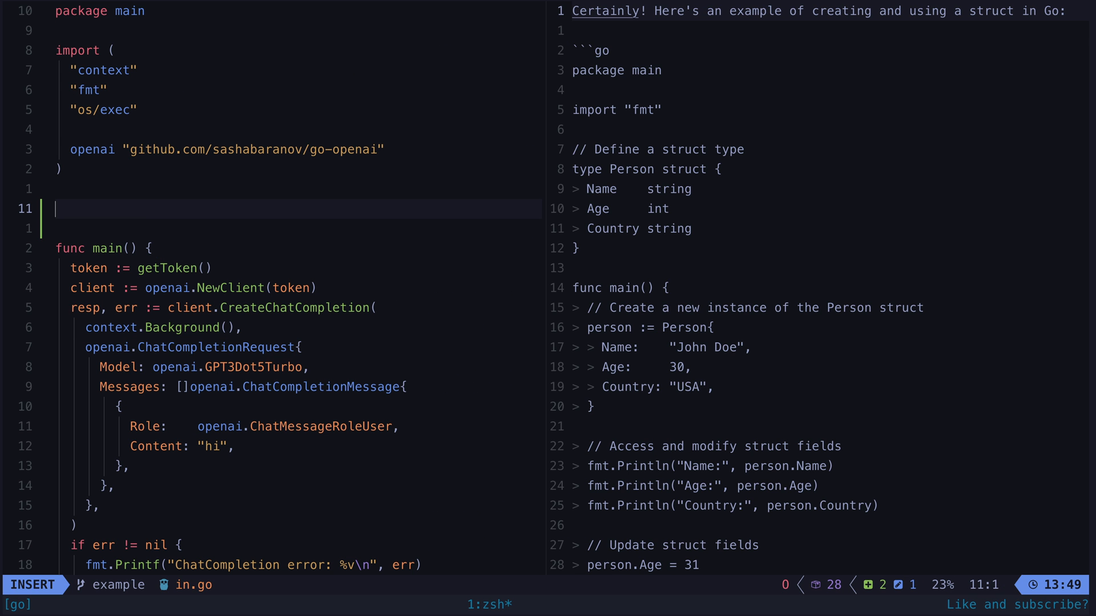
{"action": "type", "text": "type"}
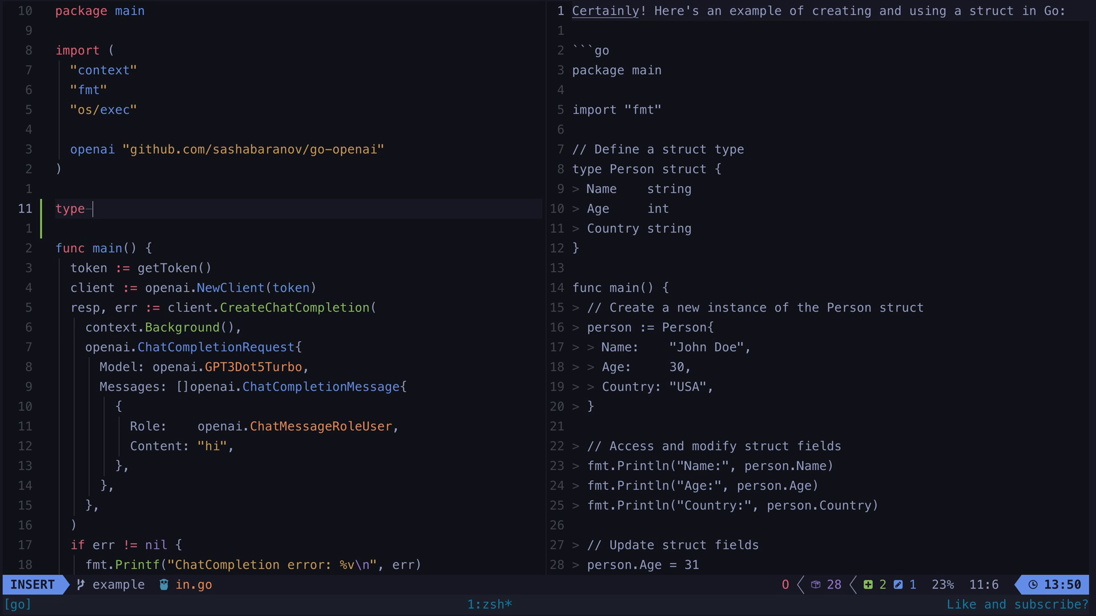
{"action": "type", "text": "Note struct {"}
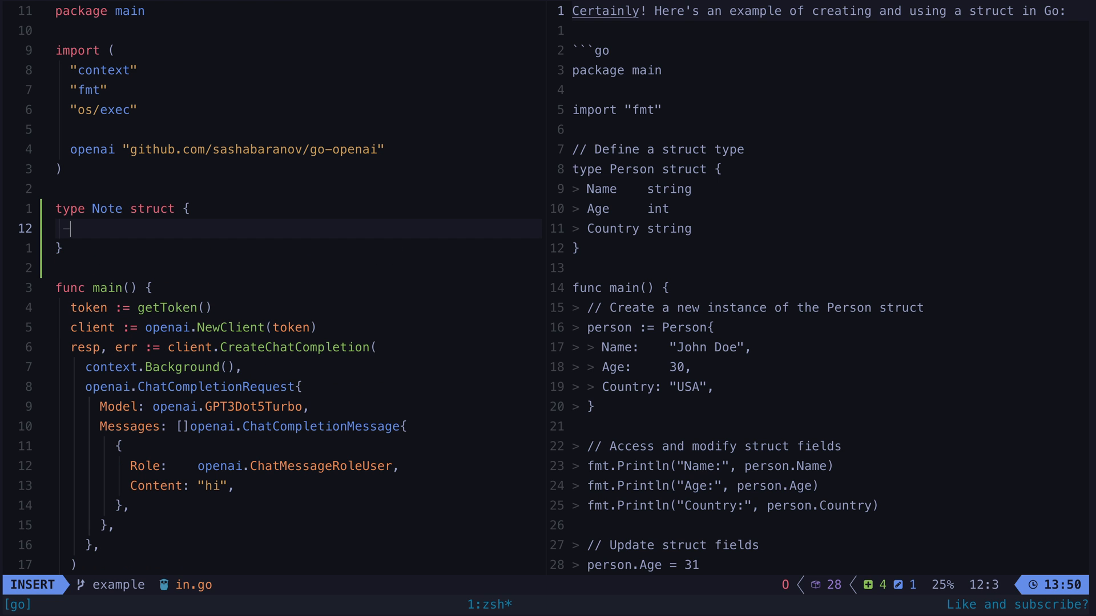
{"action": "type", "text": "T"}
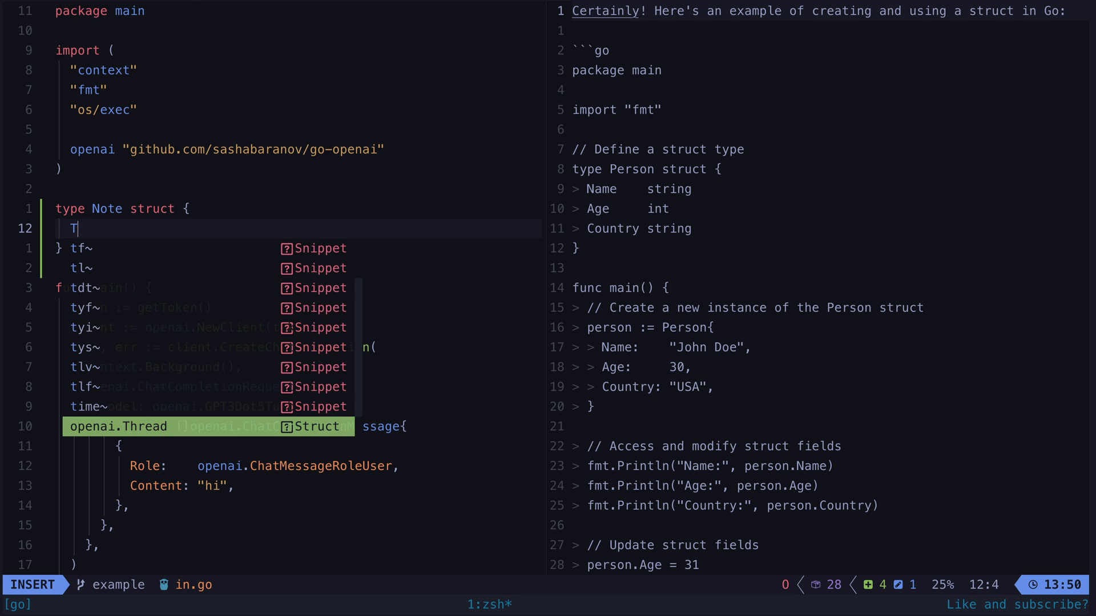
{"action": "type", "text": "itle string"}
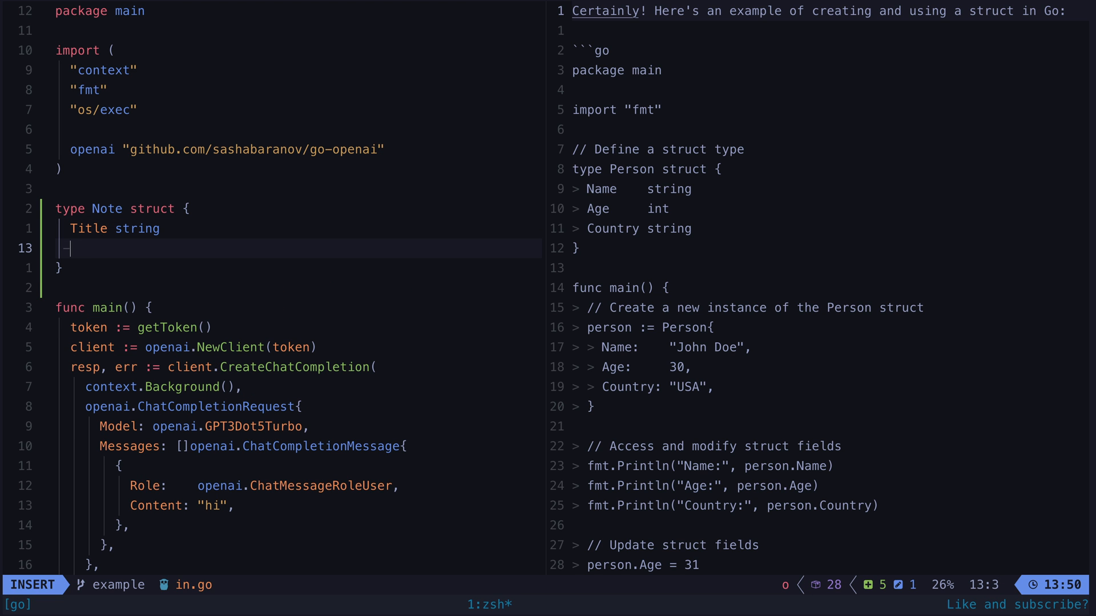
{"action": "type", "text": "Body s"}
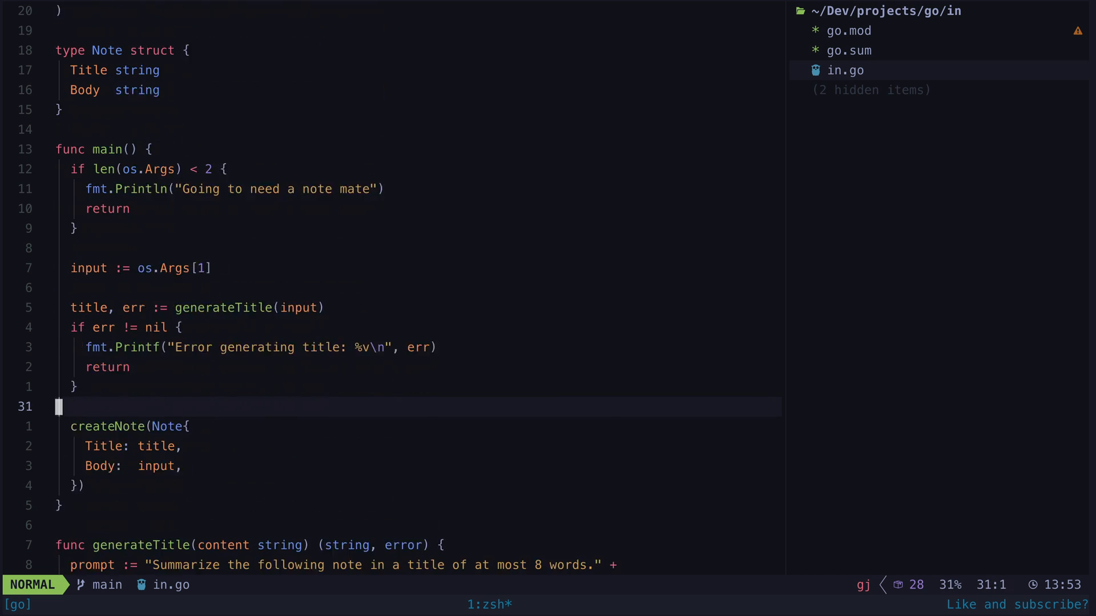
Step: Review main, generateTitle and createNote, then run the in binary from the command line
{"action": "scroll", "scroll_direction": "down", "scroll_amount": 3}
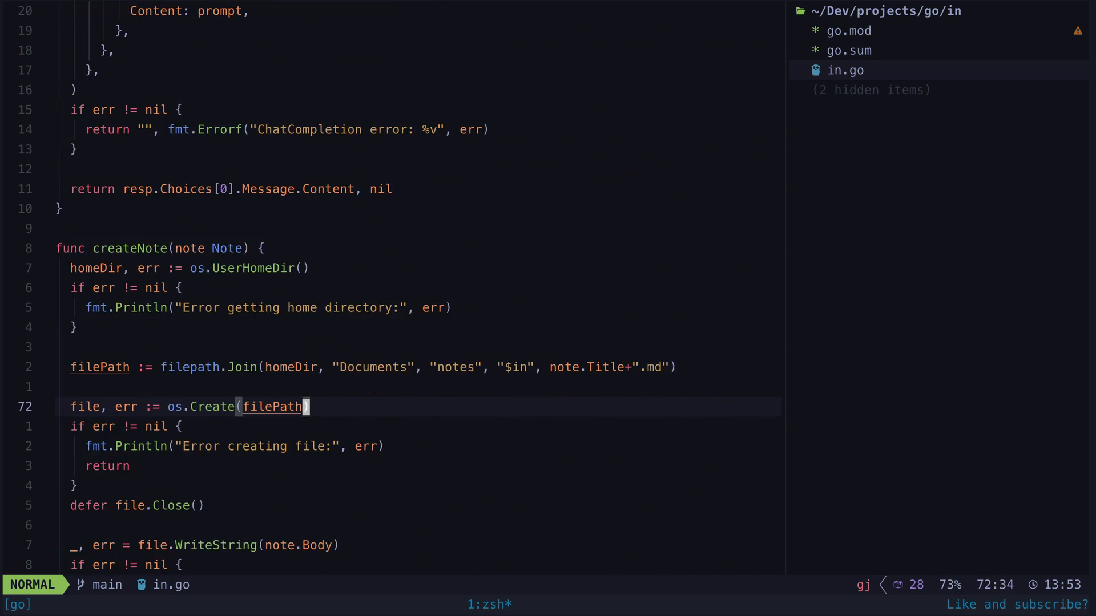
{"action": "scroll", "scroll_direction": "down", "scroll_amount": 3}
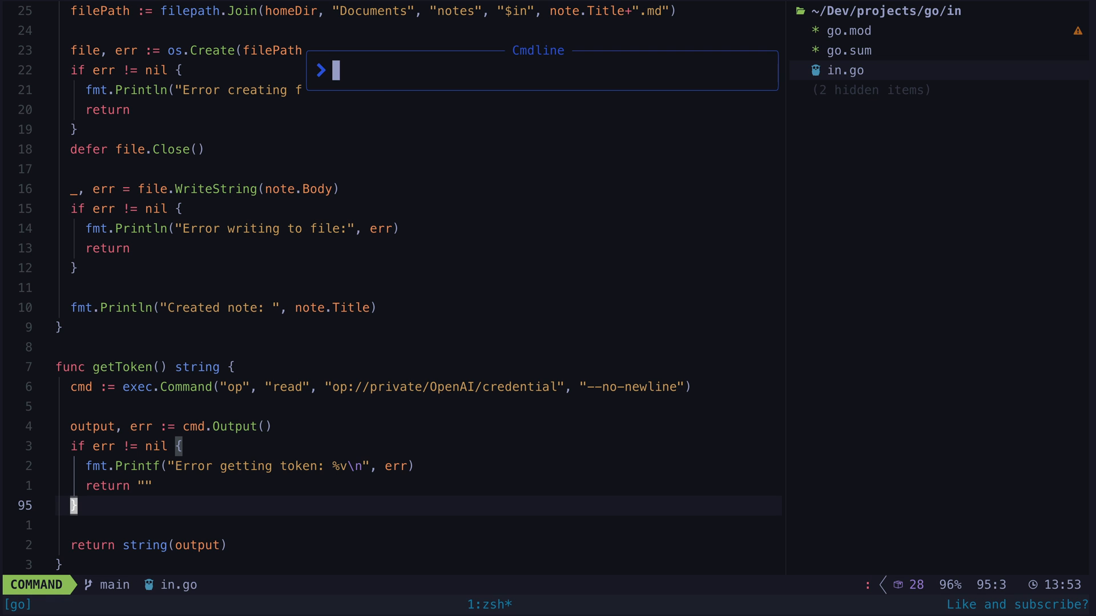
{"action": "type", "text": "in"}
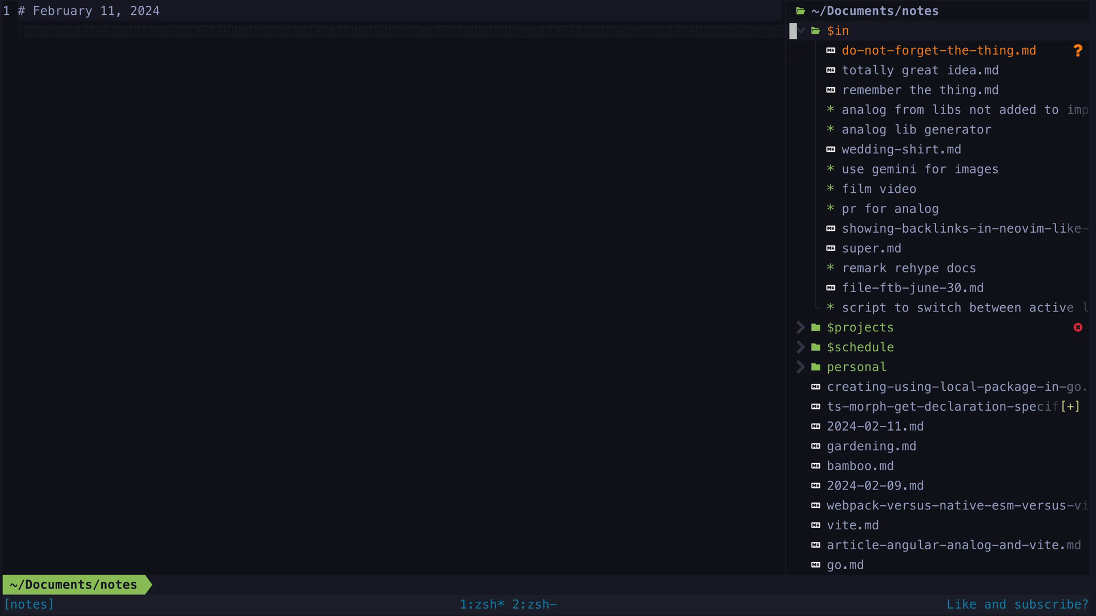
Step: Open do-not-forget-the-thing.md from the $in folder, showing the dire-consequences reminder
{"action": "left_click", "coordinate": [939, 49]}
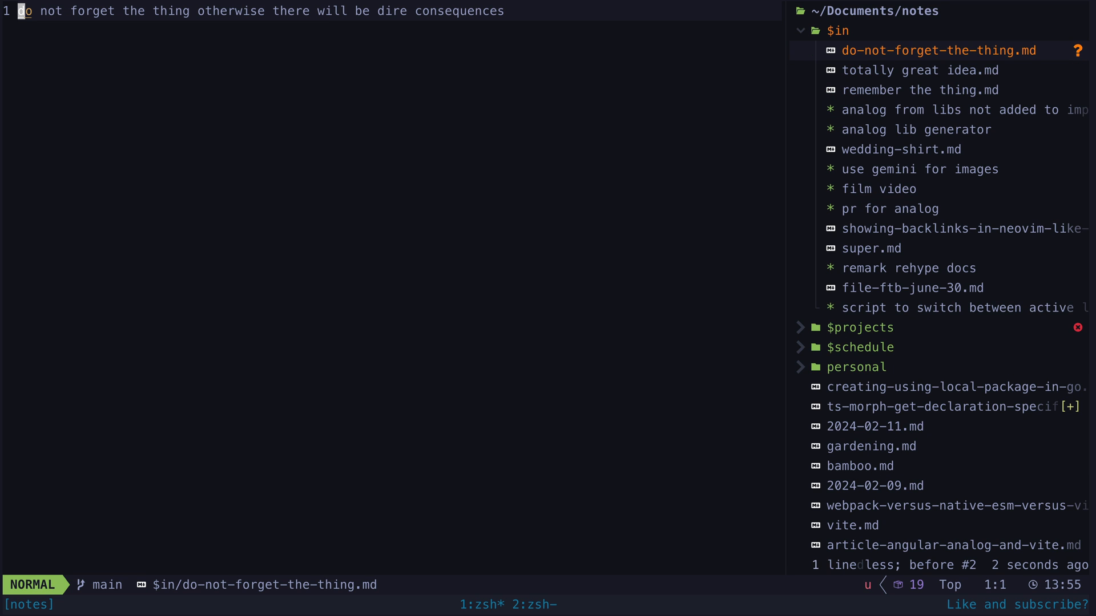
{"action": "key", "text": "o"}
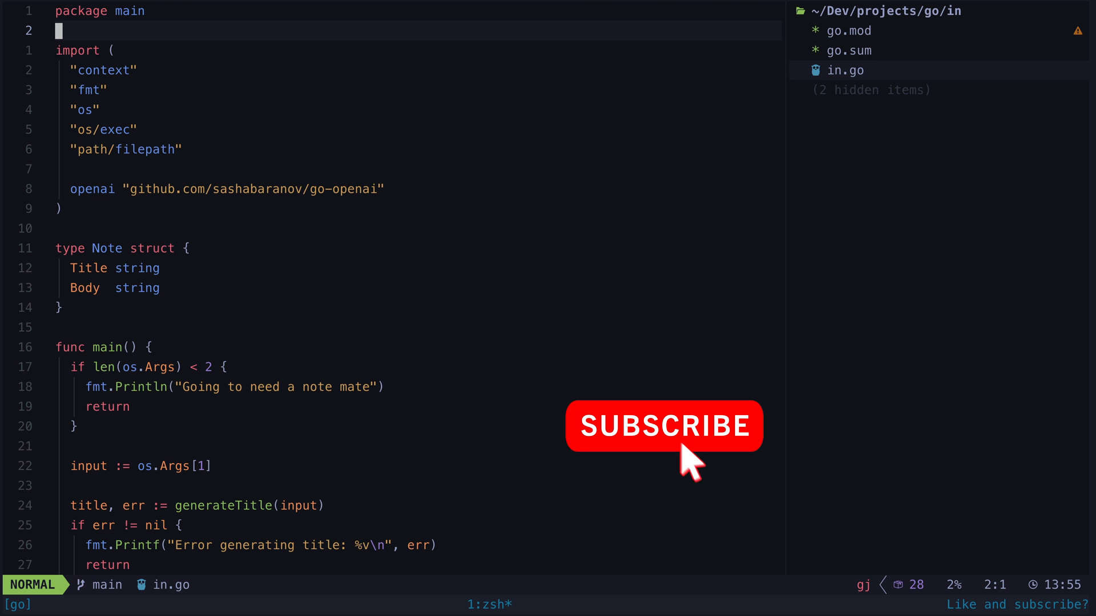
{"action": "mouse_move", "coordinate": [790, 576]}
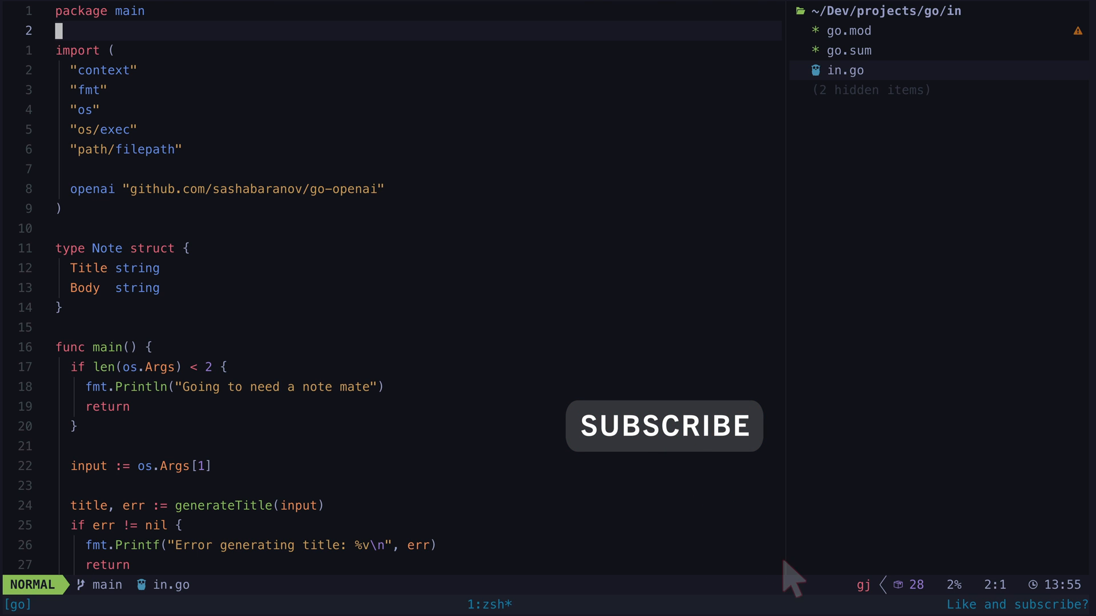